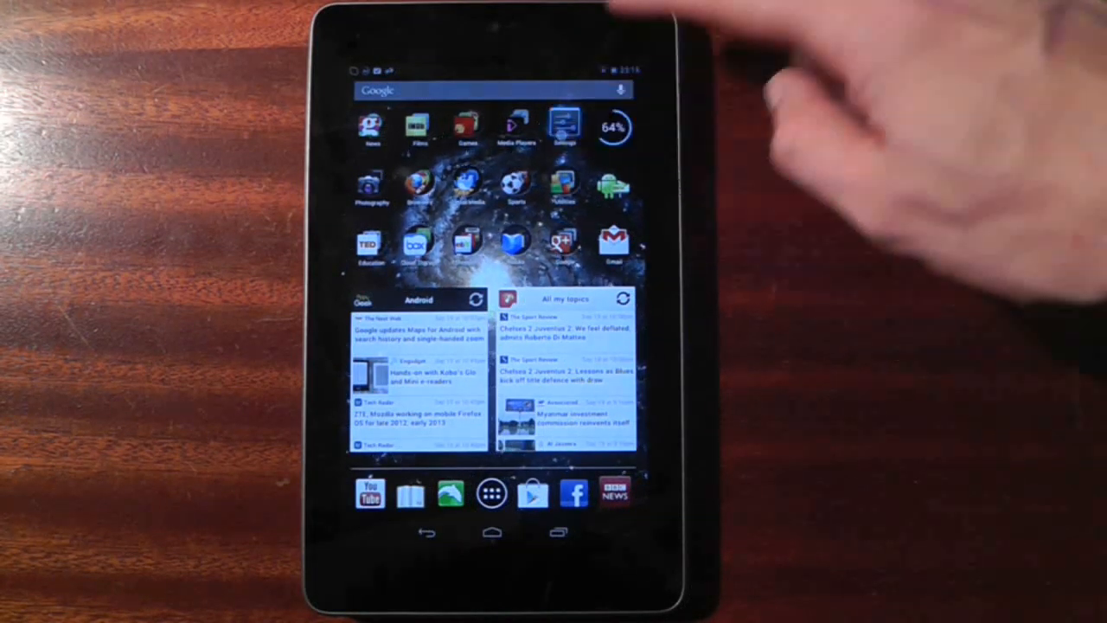
Step: Clear the current launcher's defaults in Settings > Apps so home asks which launcher to use
click(565, 124)
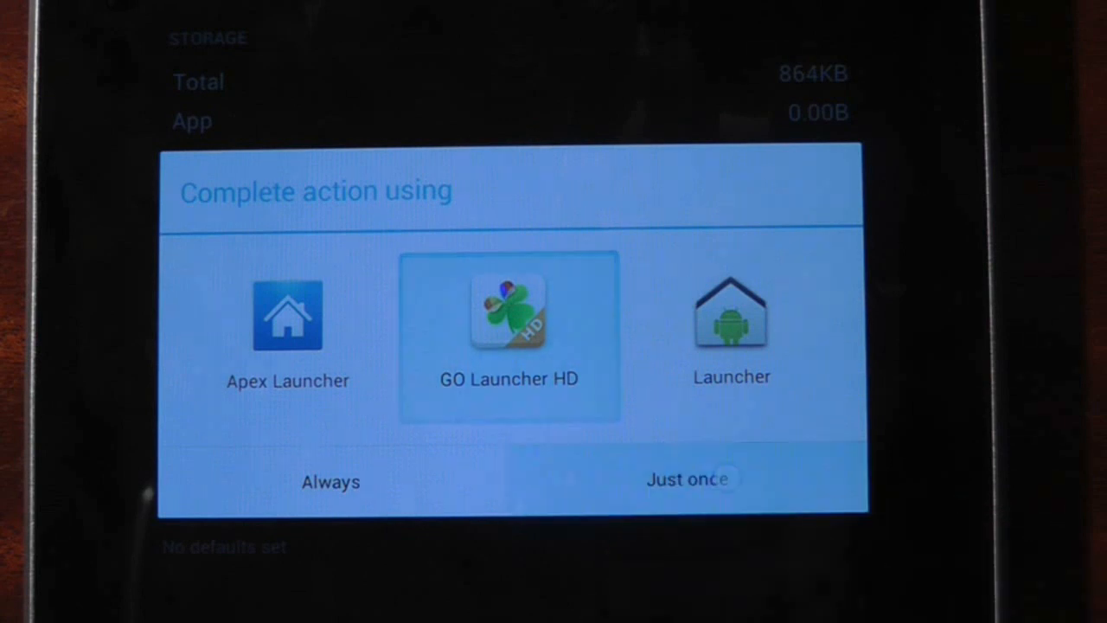
Step: Choose GO Launcher HD in the 'Complete action using' dialog with Just once
click(687, 481)
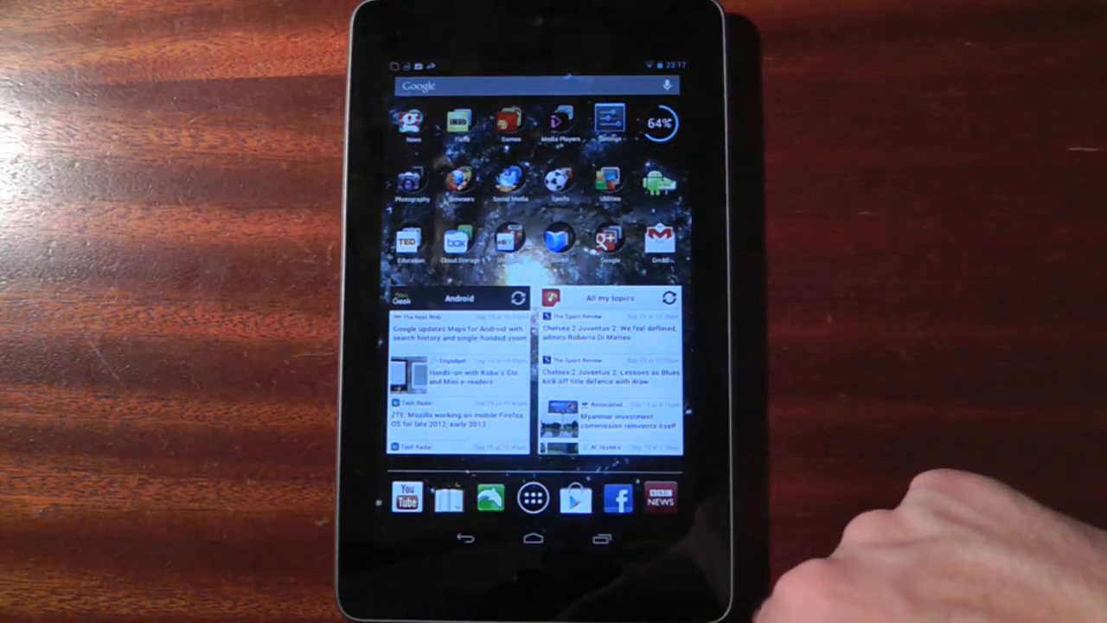
Step: Launch BBC News from the GO Launcher HD dock to load its top stories
click(560, 183)
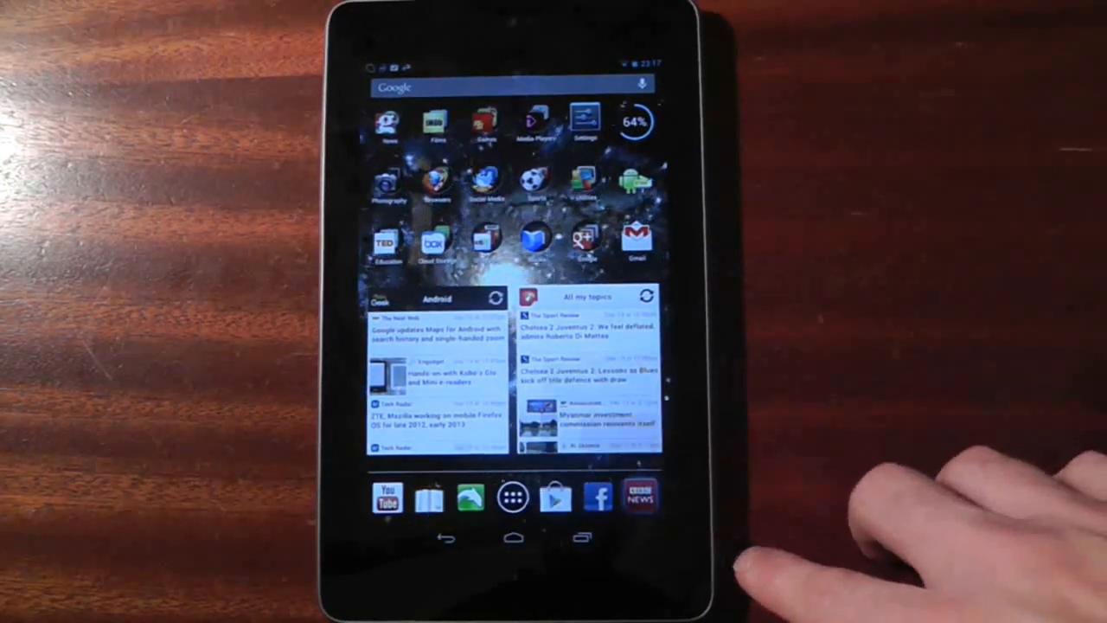
click(640, 495)
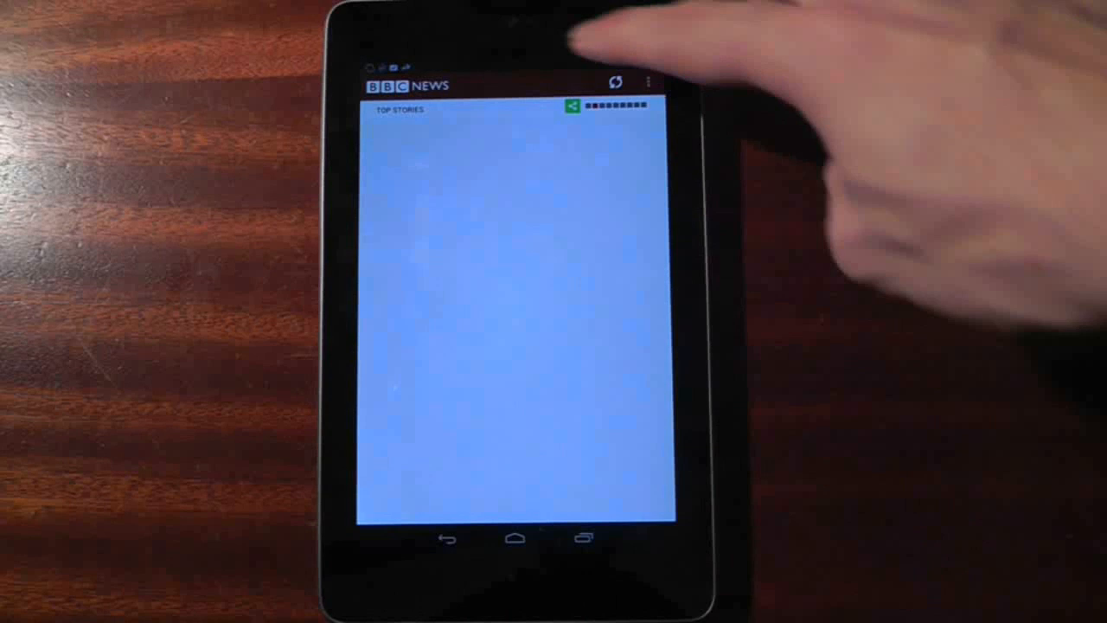